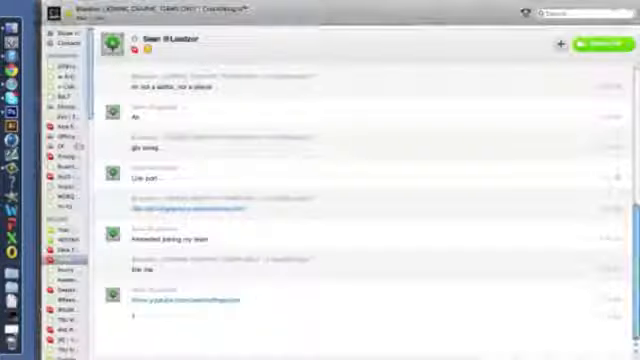
scroll(down, 3)
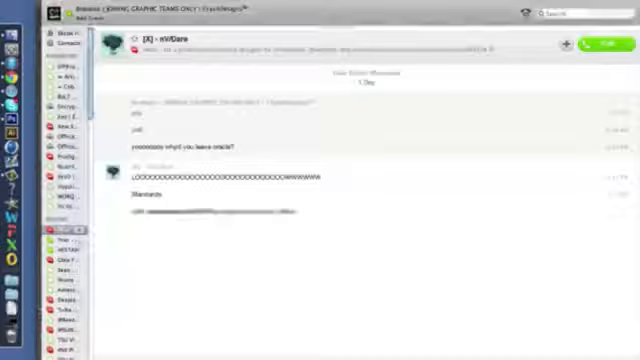
scroll(down, 3)
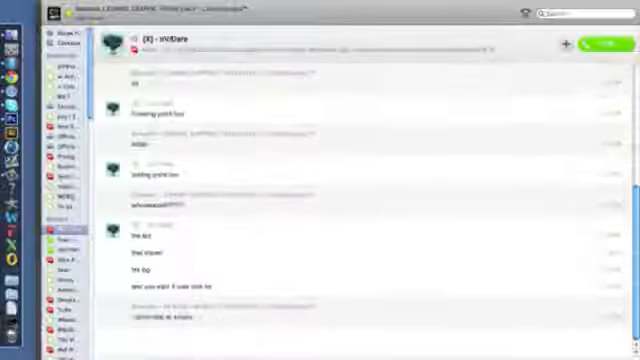